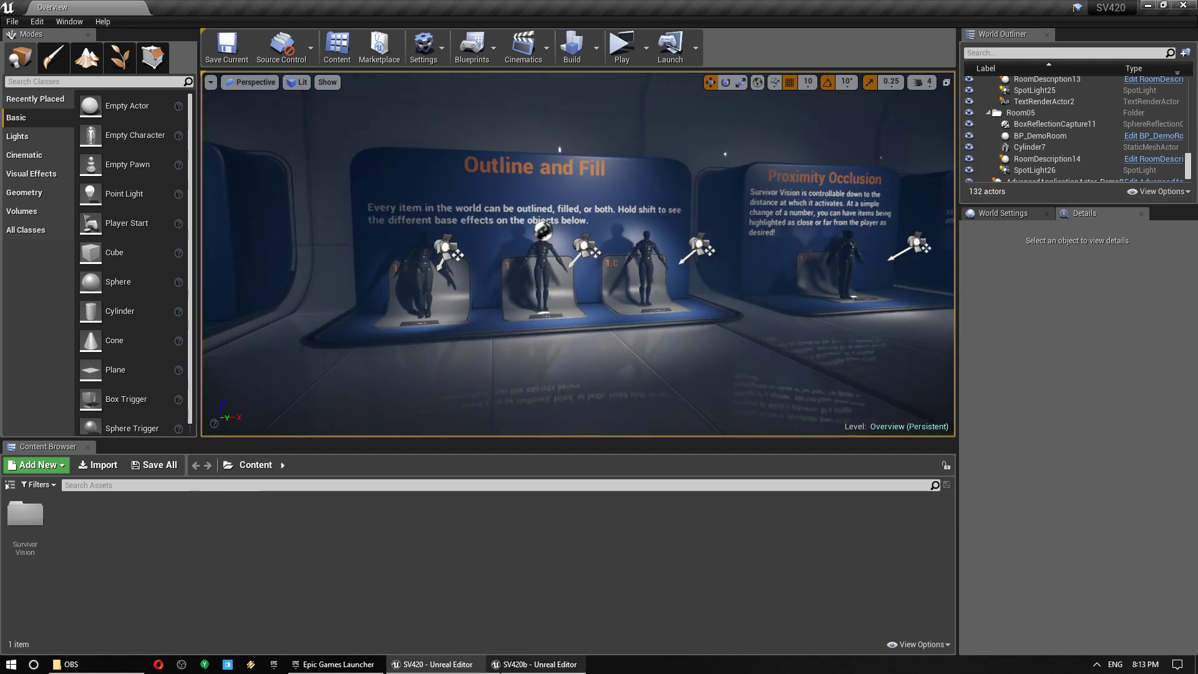
- Switch to the SV420b editor window to view its Survivor Vision Blueprints folder
{"action": "left_click", "coordinate": [621, 43]}
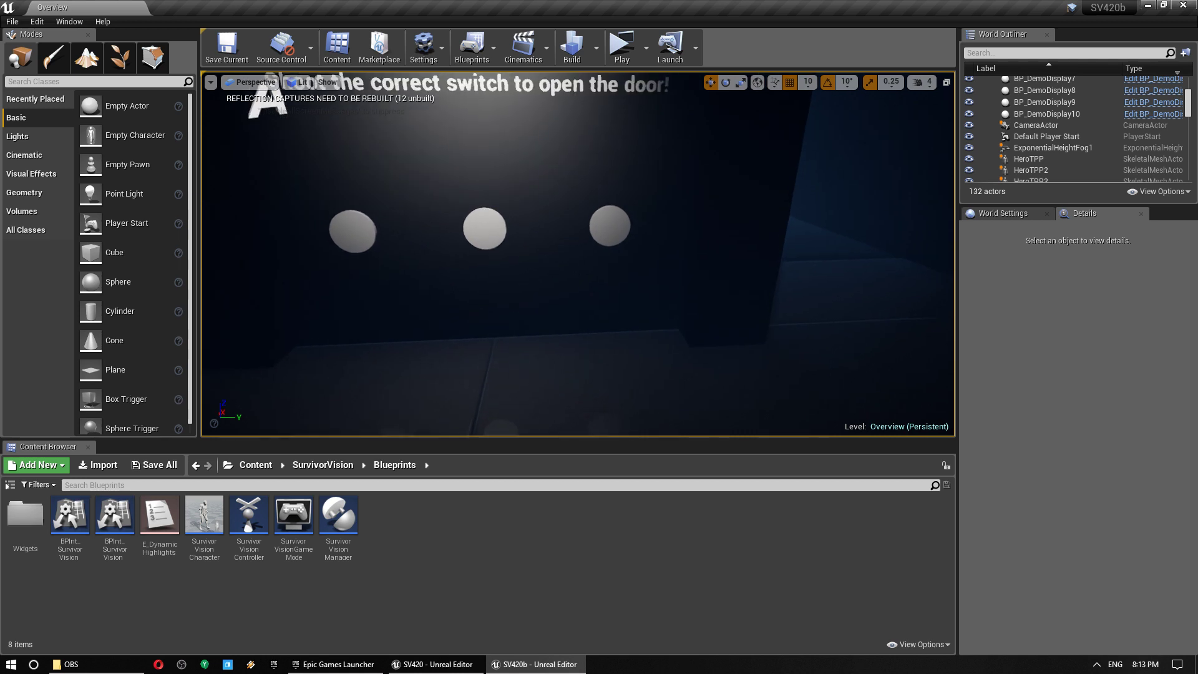
- Select the right-hand switch disc Cylinder3 and scroll Details down to Rendering
{"action": "left_click", "coordinate": [609, 225]}
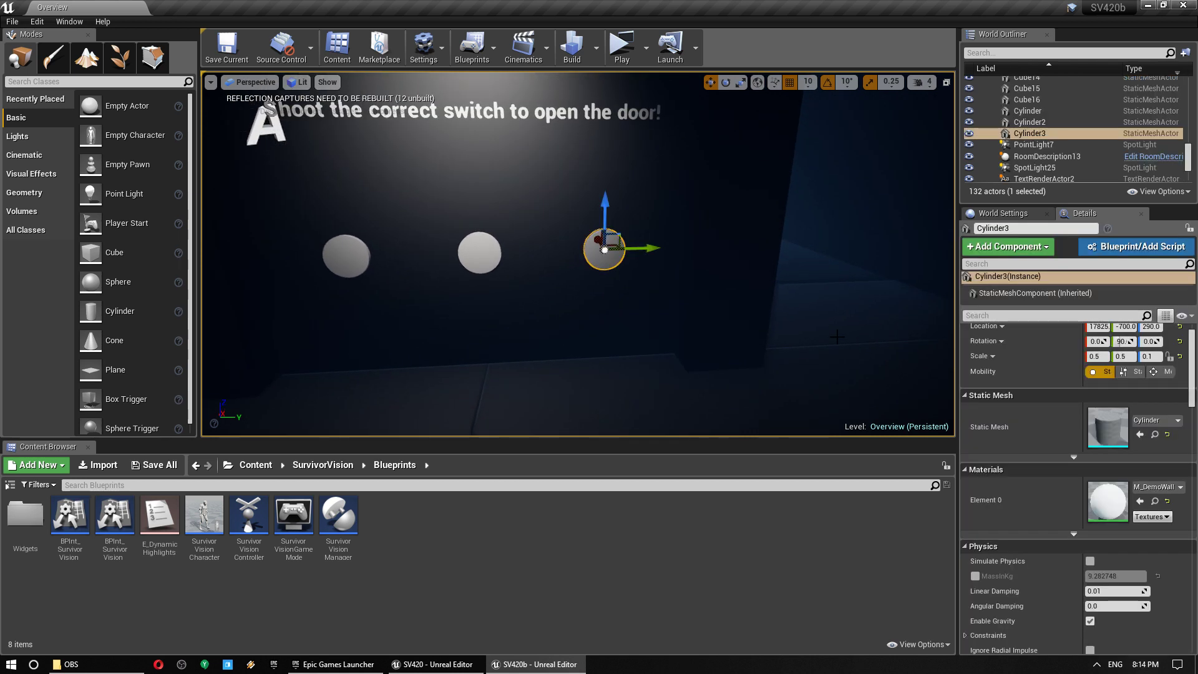
{"action": "scroll", "scroll_direction": "down", "scroll_amount": 3}
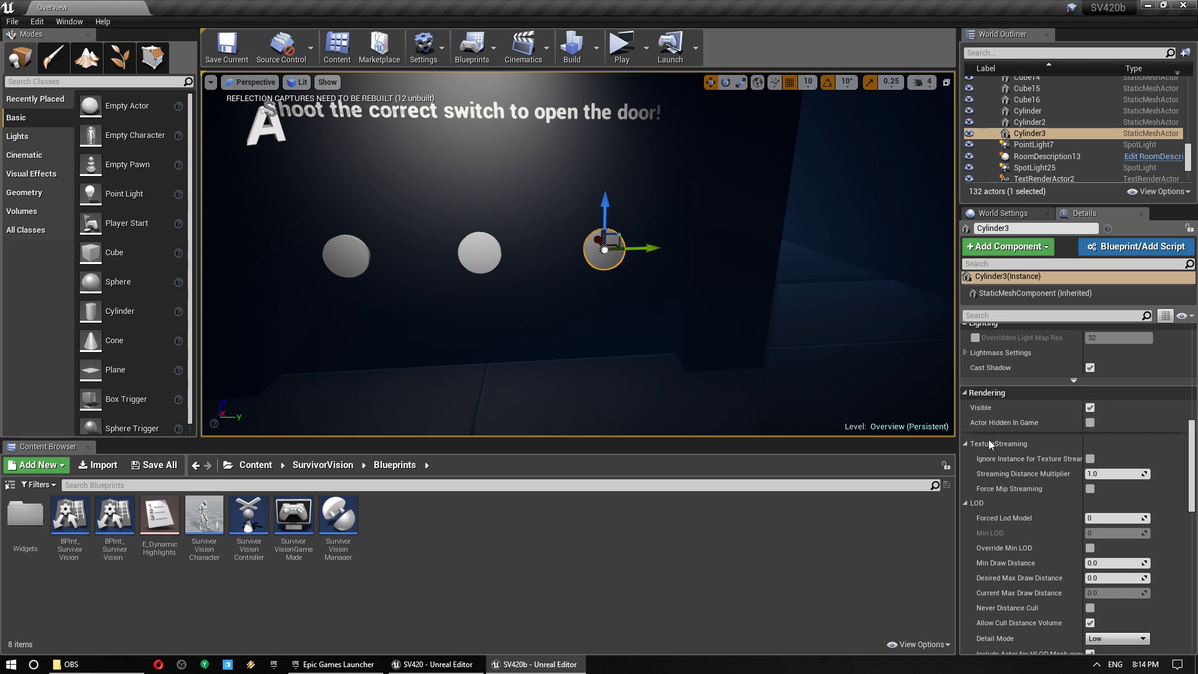
{"action": "scroll", "scroll_direction": "down", "scroll_amount": 3}
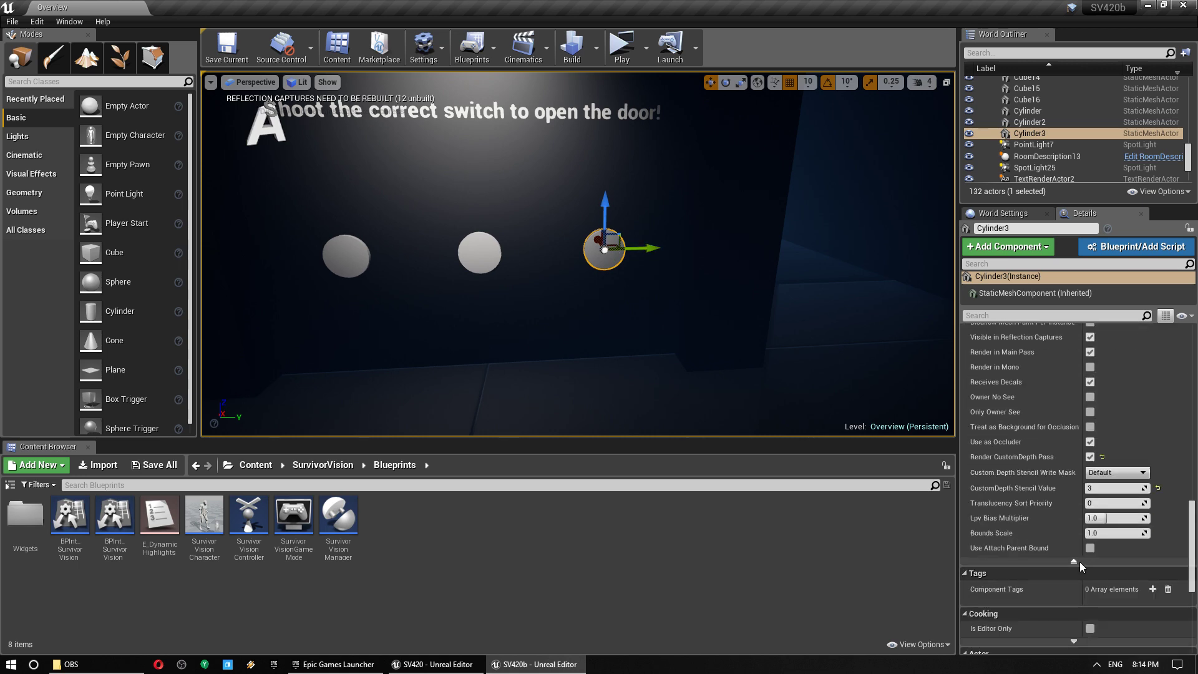
{"action": "scroll", "scroll_direction": "down", "scroll_amount": 3}
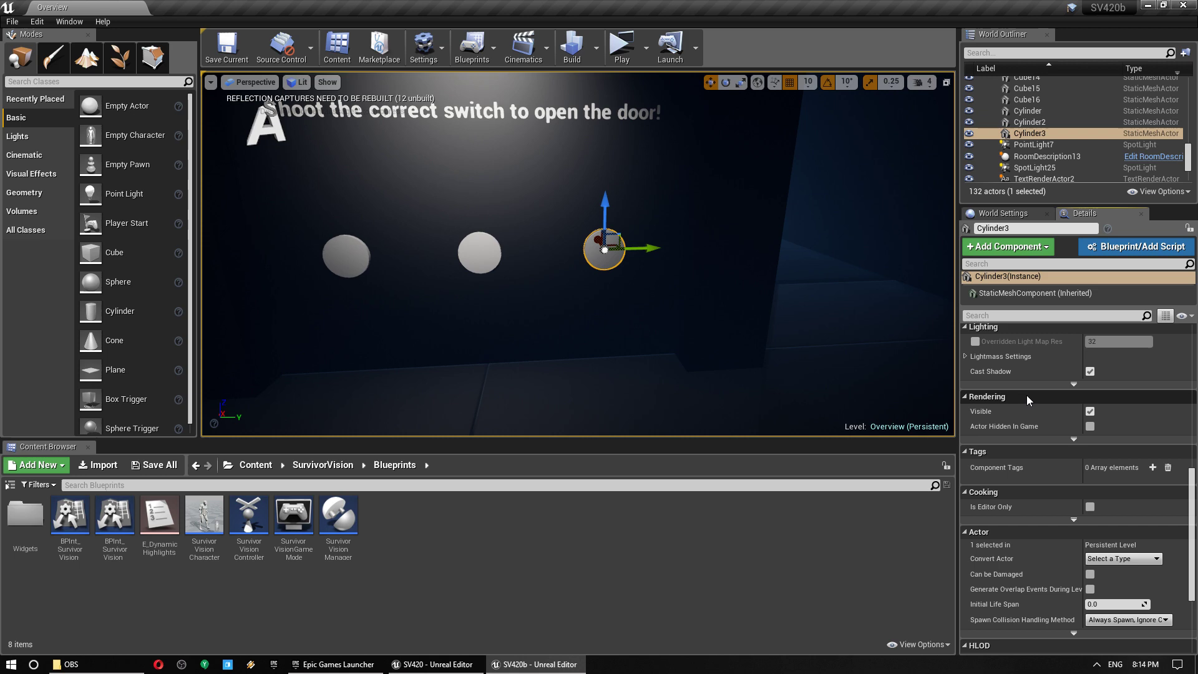
{"action": "scroll", "scroll_direction": "down", "scroll_amount": 3}
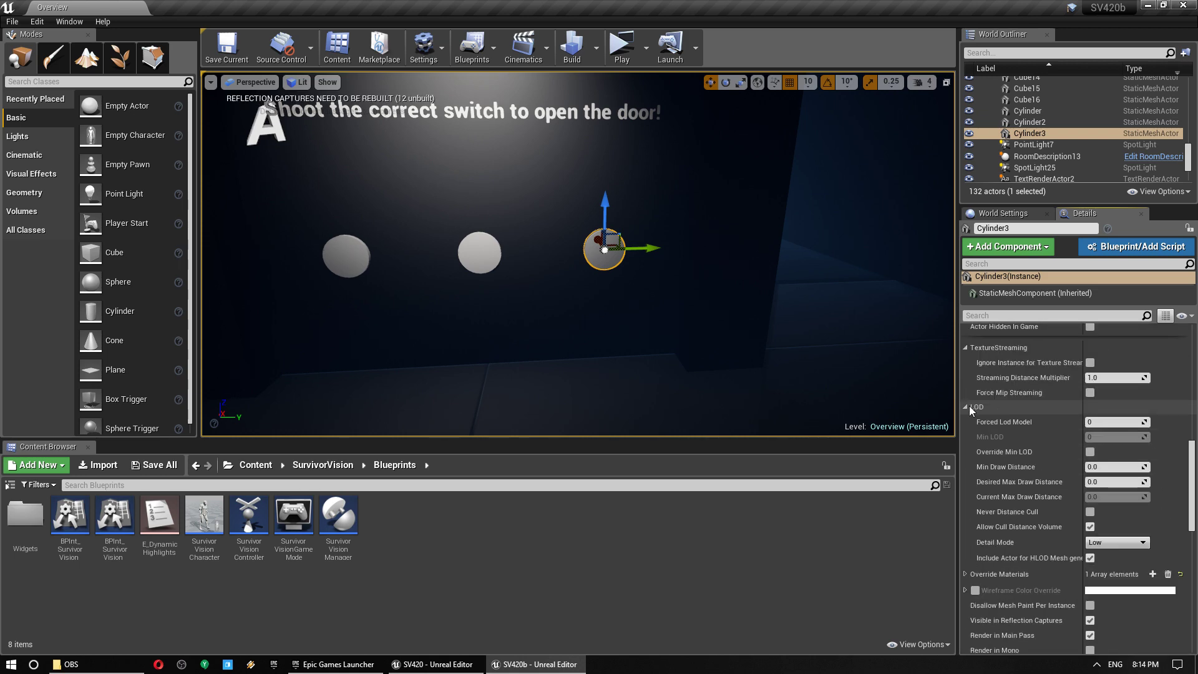
{"action": "scroll", "scroll_direction": "down", "scroll_amount": 3}
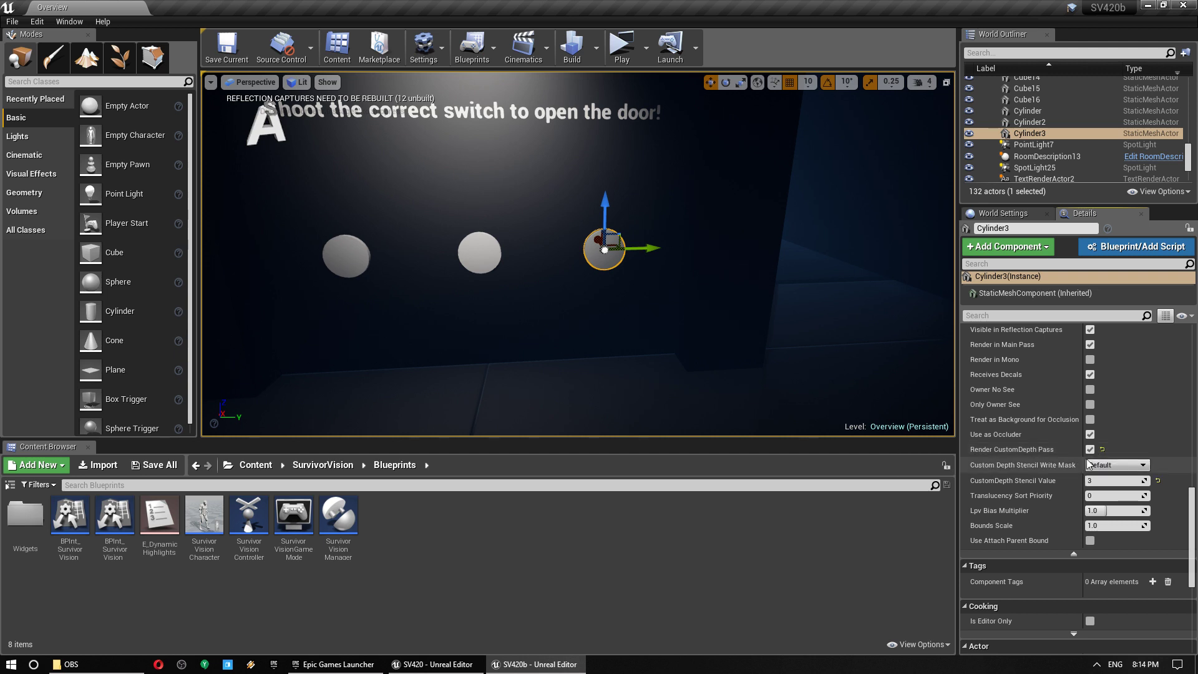
{"action": "mouse_move", "coordinate": [1116, 480]}
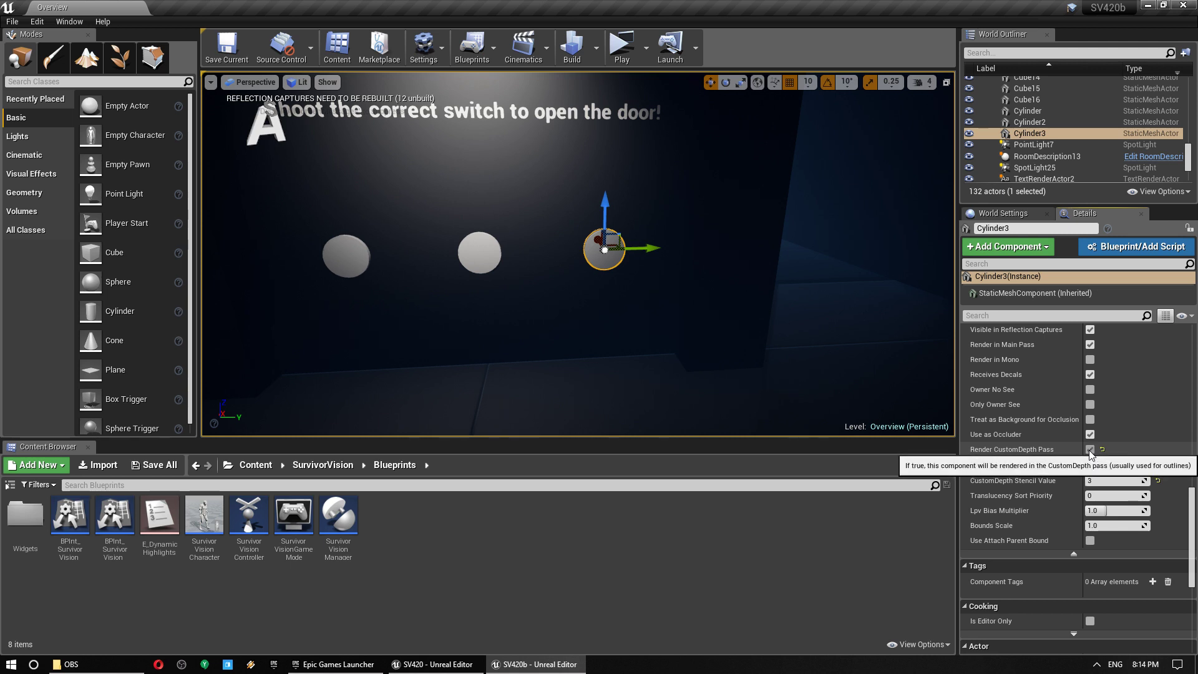
- Uncheck Render CustomDepth Pass for Cylinder3, then deselect it
{"action": "left_click", "coordinate": [1091, 450]}
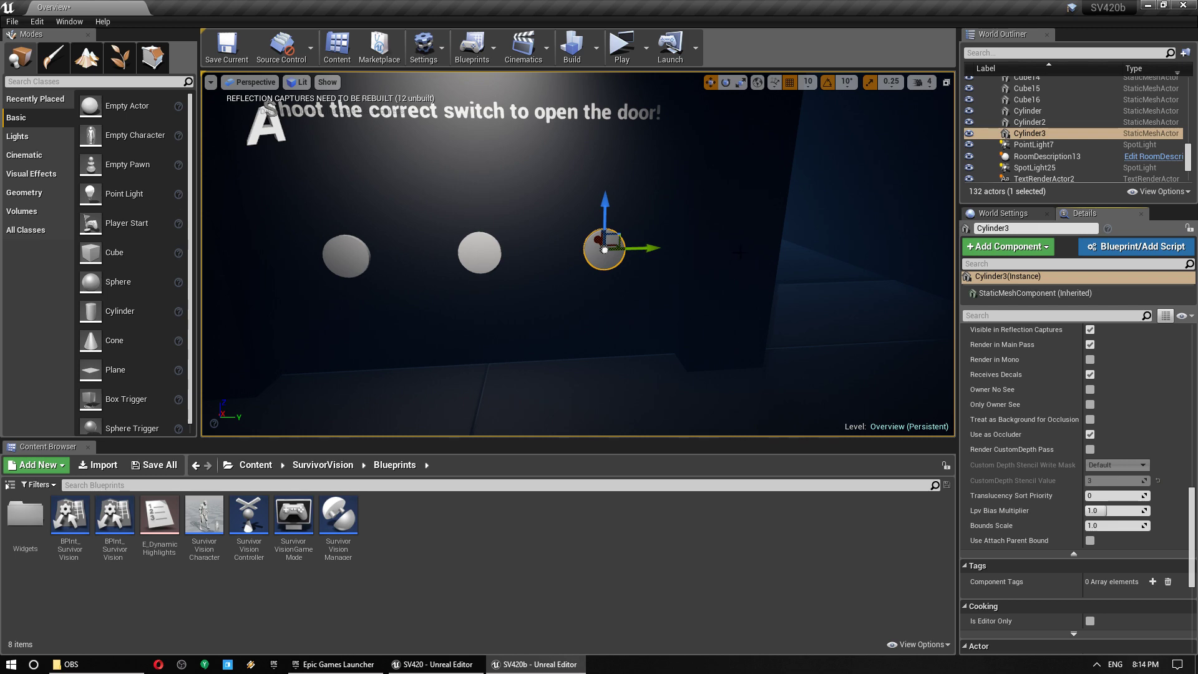
{"action": "left_click", "coordinate": [621, 42]}
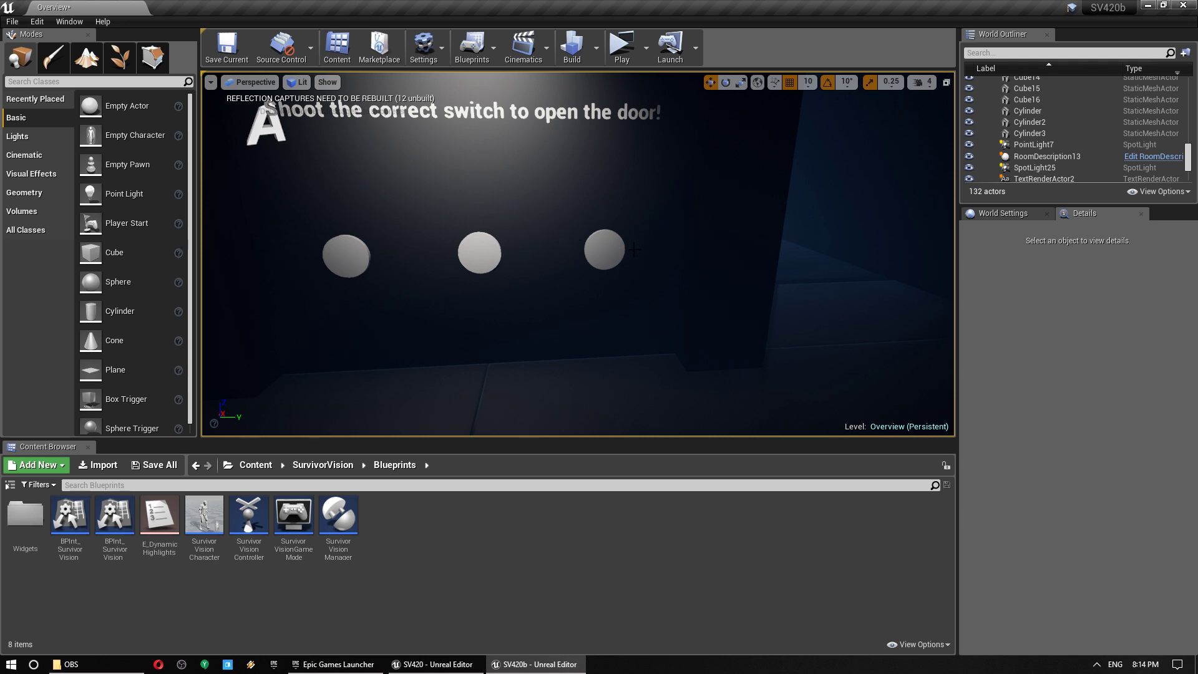
- Open SurvivorVisionController from the Content Browser, showing its Initialize function graph
{"action": "left_click", "coordinate": [604, 251]}
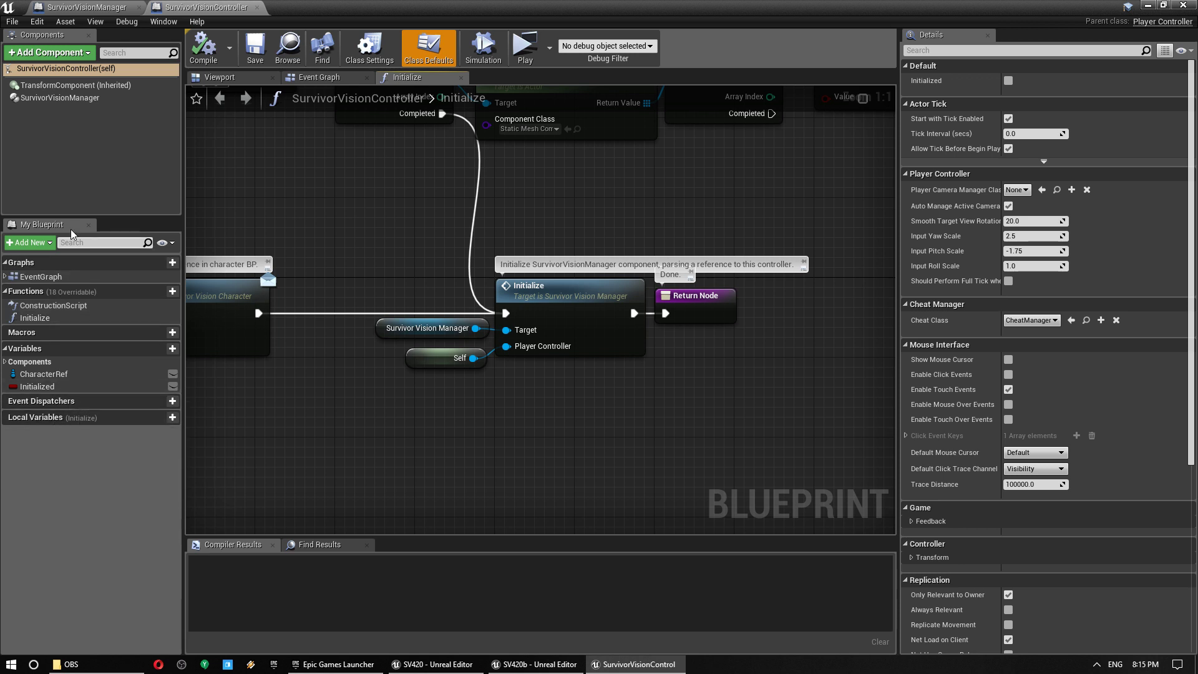
- Select the SurvivorVisionManager component and enable Fix Occlusion Culling
{"action": "left_click", "coordinate": [59, 98]}
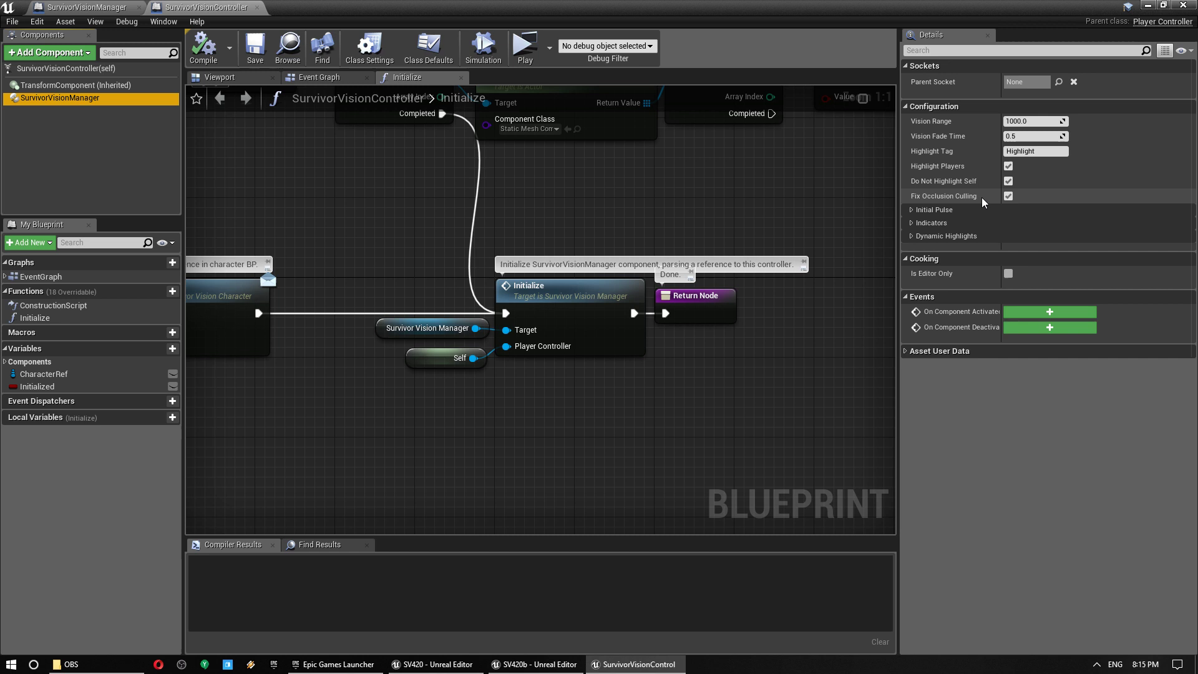
{"action": "mouse_move", "coordinate": [1009, 196]}
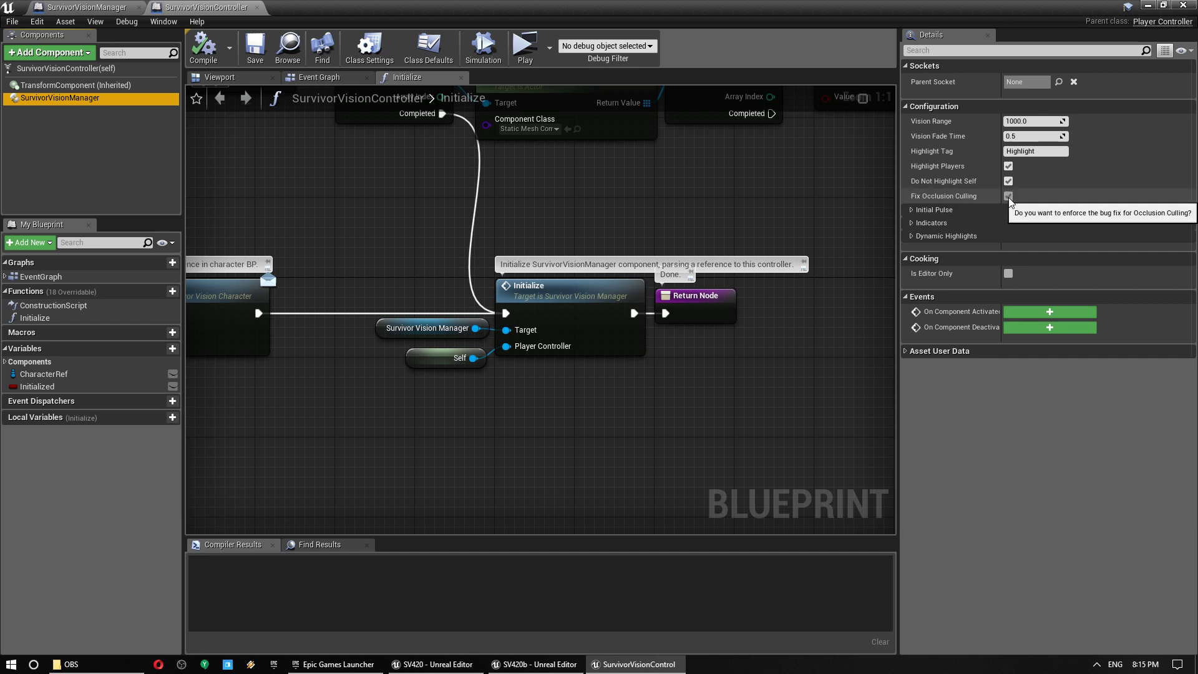
{"action": "left_click", "coordinate": [84, 7]}
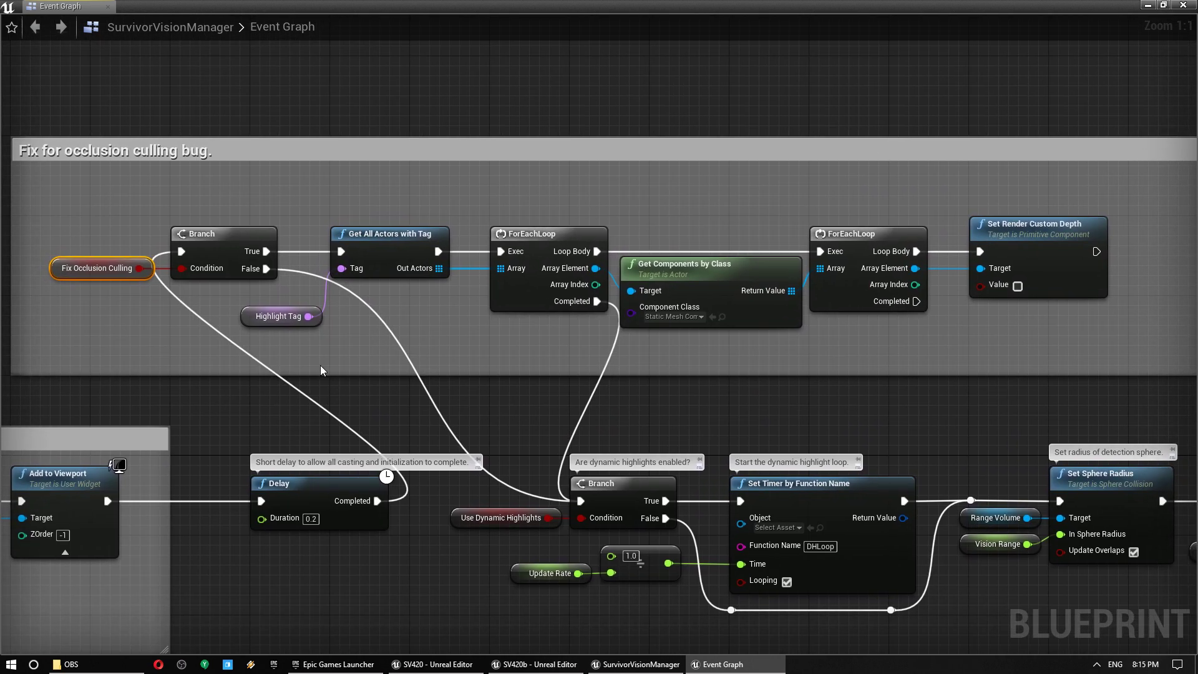
{"action": "scroll", "scroll_direction": "down", "scroll_amount": 3}
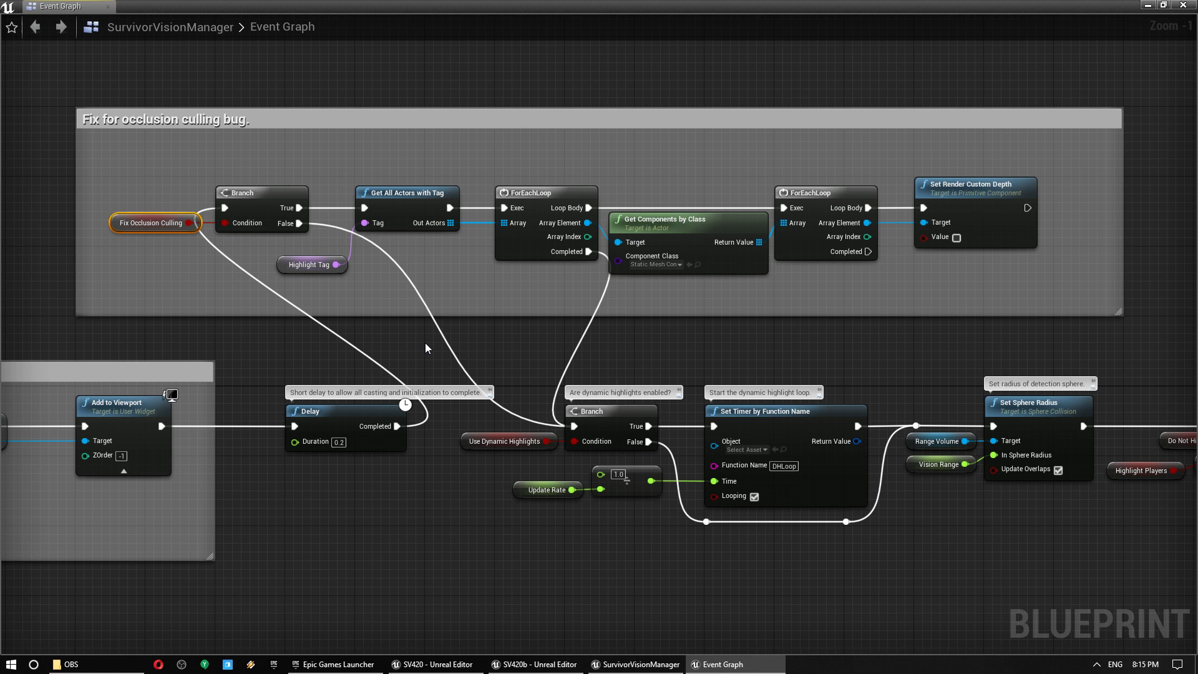
{"action": "mouse_move", "coordinate": [419, 192]}
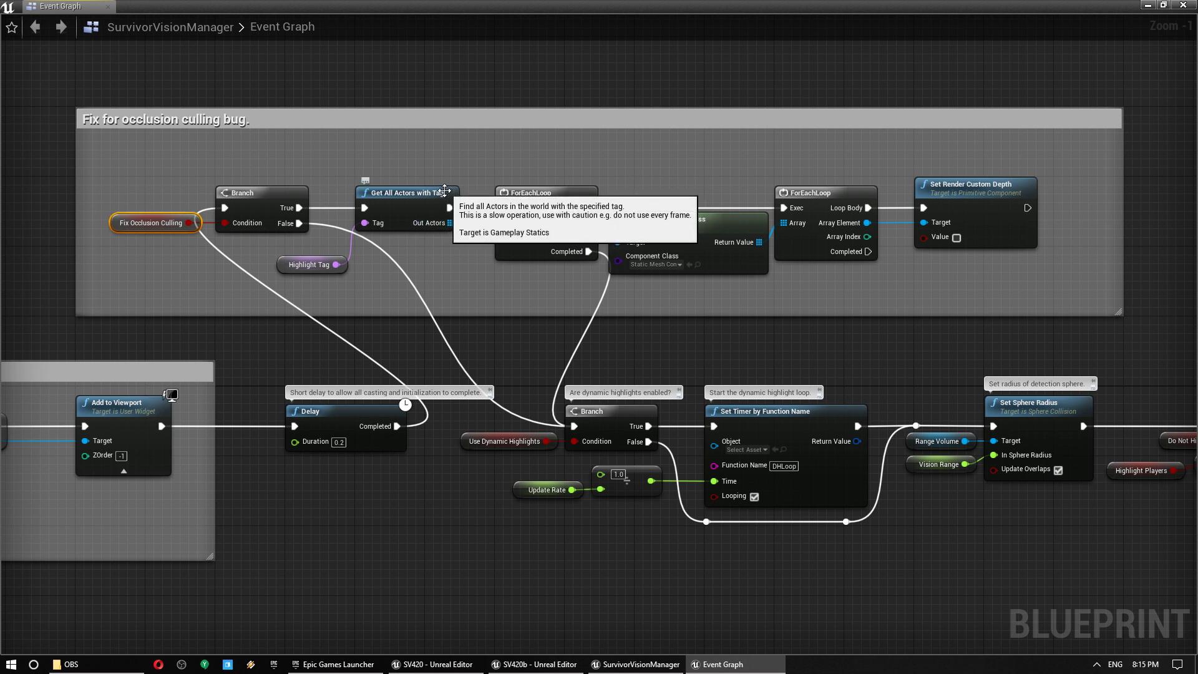
{"action": "mouse_move", "coordinate": [147, 247]}
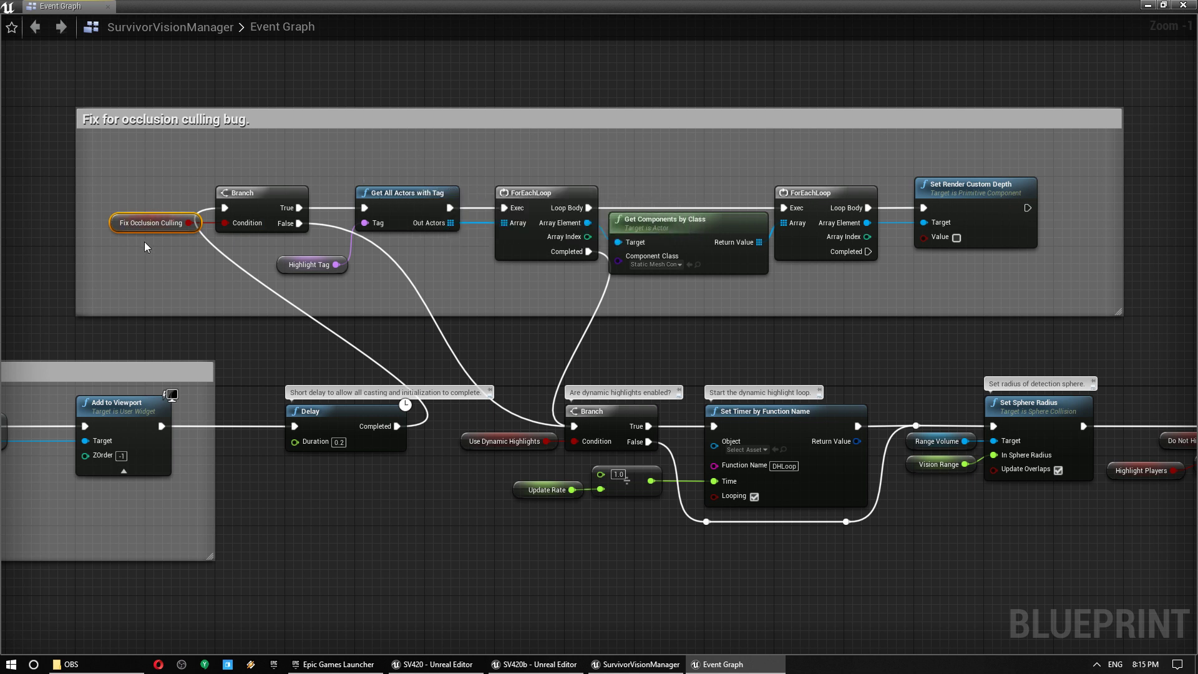
{"action": "mouse_move", "coordinate": [320, 269]}
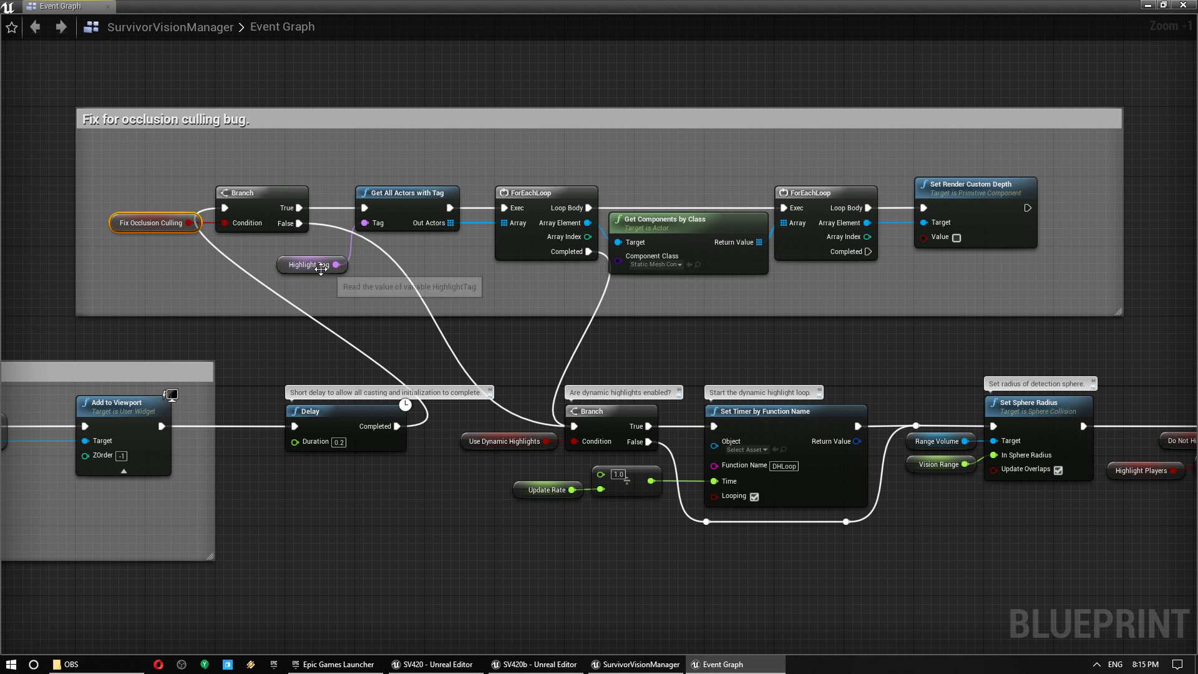
{"action": "mouse_move", "coordinate": [460, 164]}
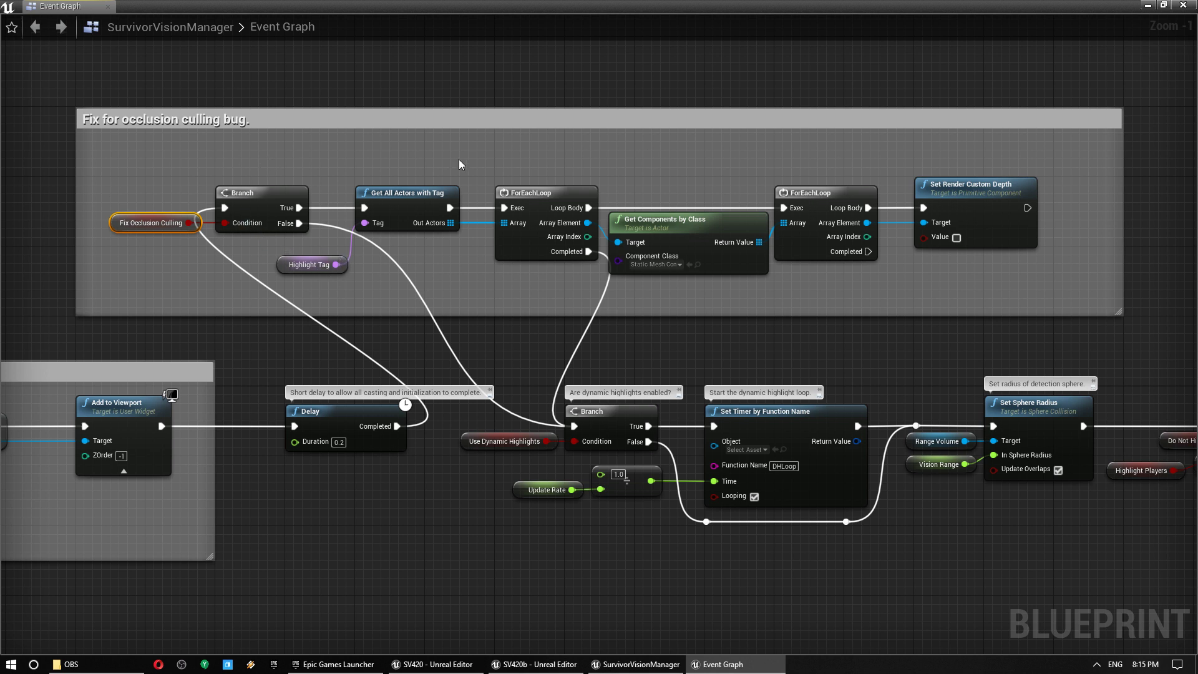
{"action": "mouse_move", "coordinate": [361, 290]}
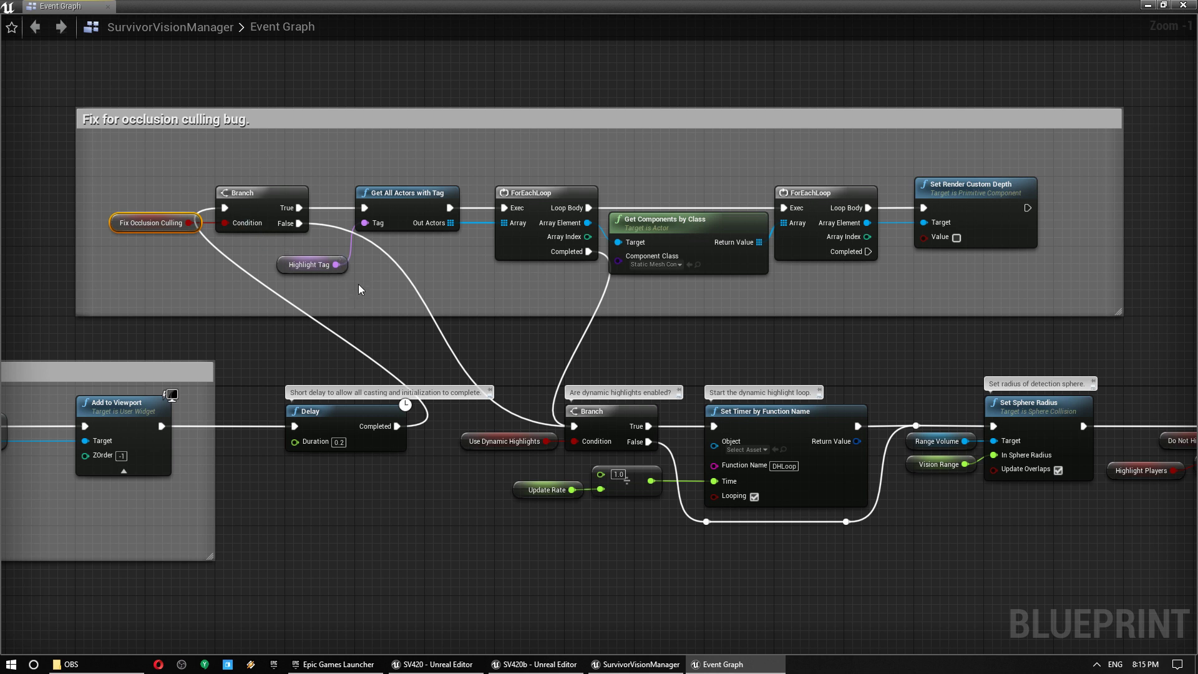
{"action": "mouse_move", "coordinate": [1009, 191]}
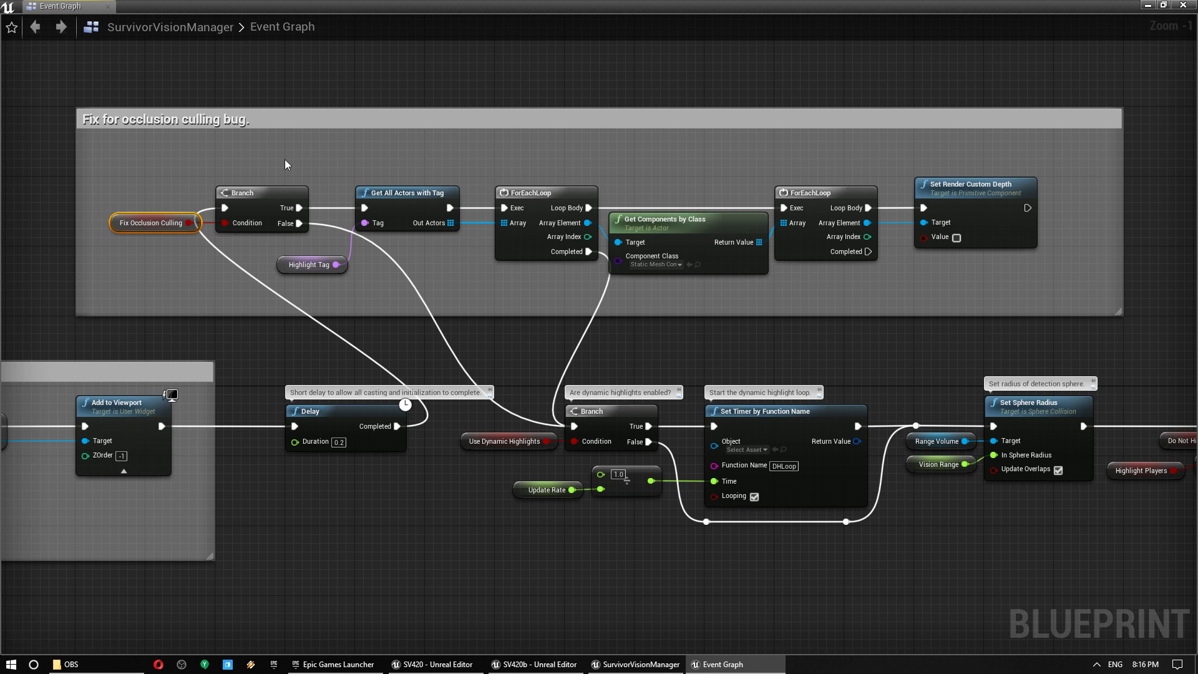
{"action": "mouse_move", "coordinate": [652, 100]}
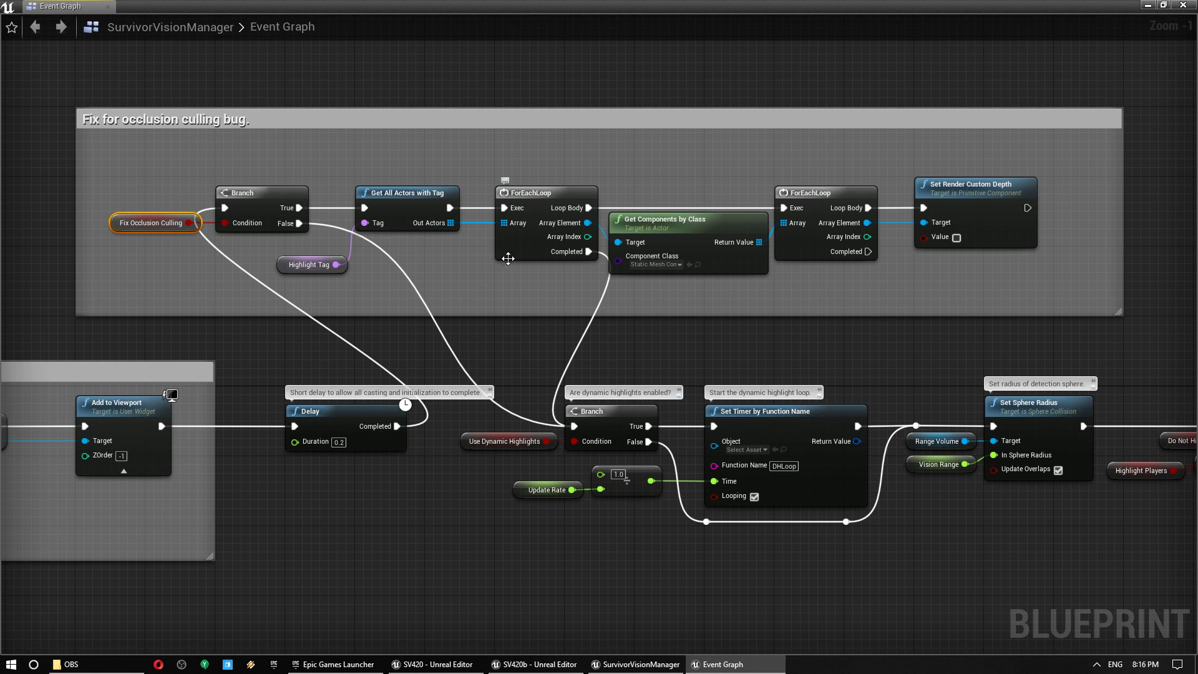
{"action": "mouse_move", "coordinate": [446, 282]}
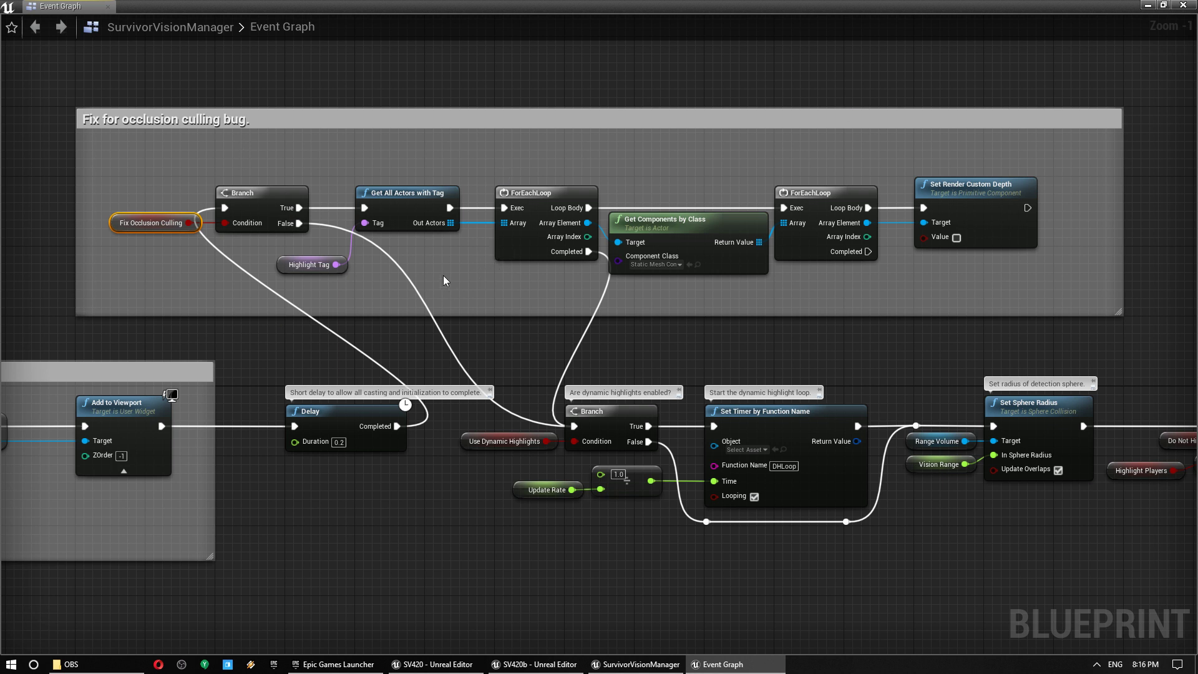
{"action": "mouse_move", "coordinate": [443, 222]}
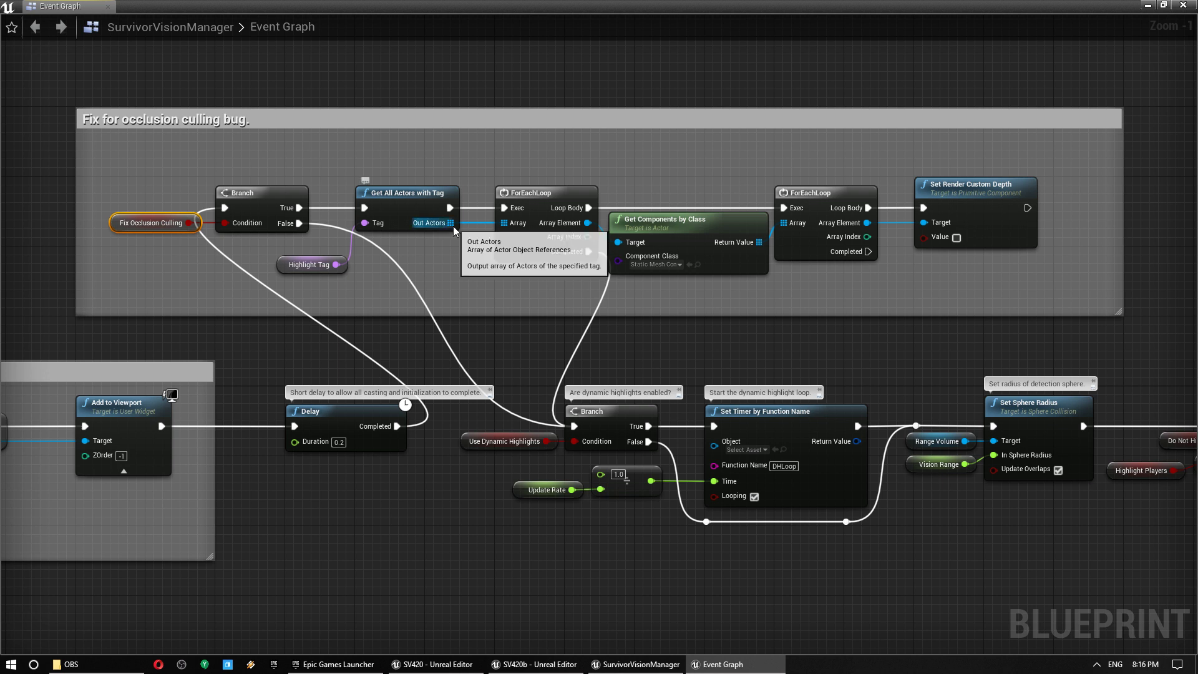
{"action": "mouse_move", "coordinate": [462, 309]}
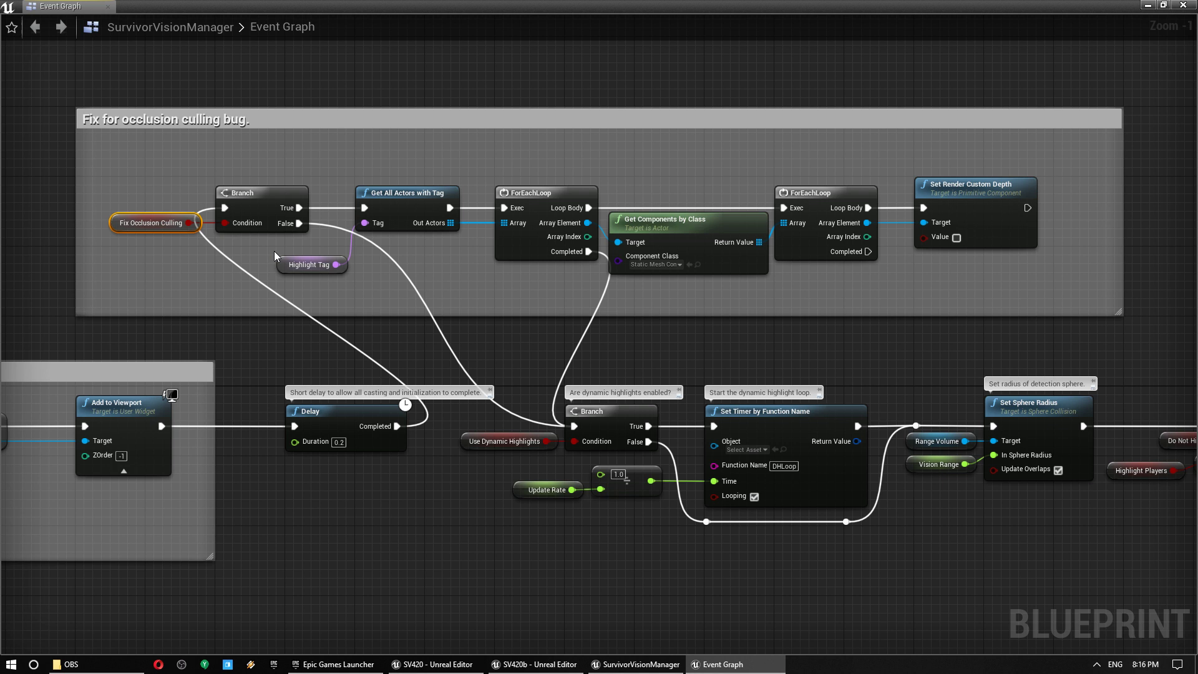
{"action": "mouse_move", "coordinate": [380, 294]}
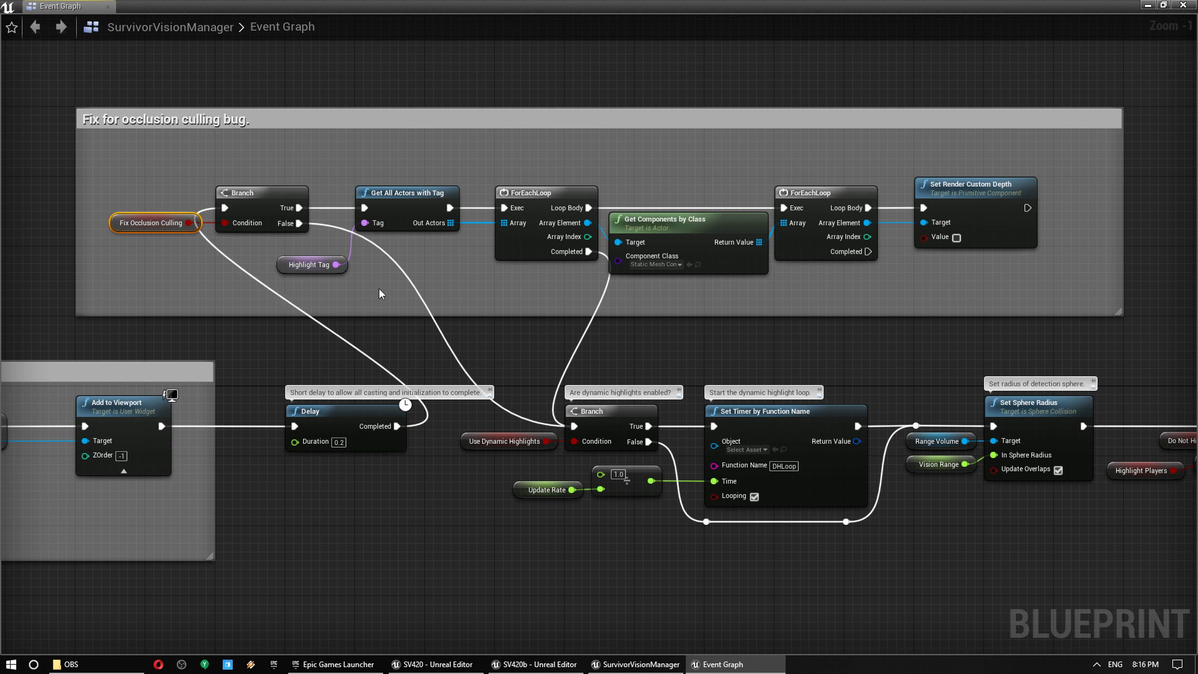
{"action": "mouse_move", "coordinate": [678, 265]}
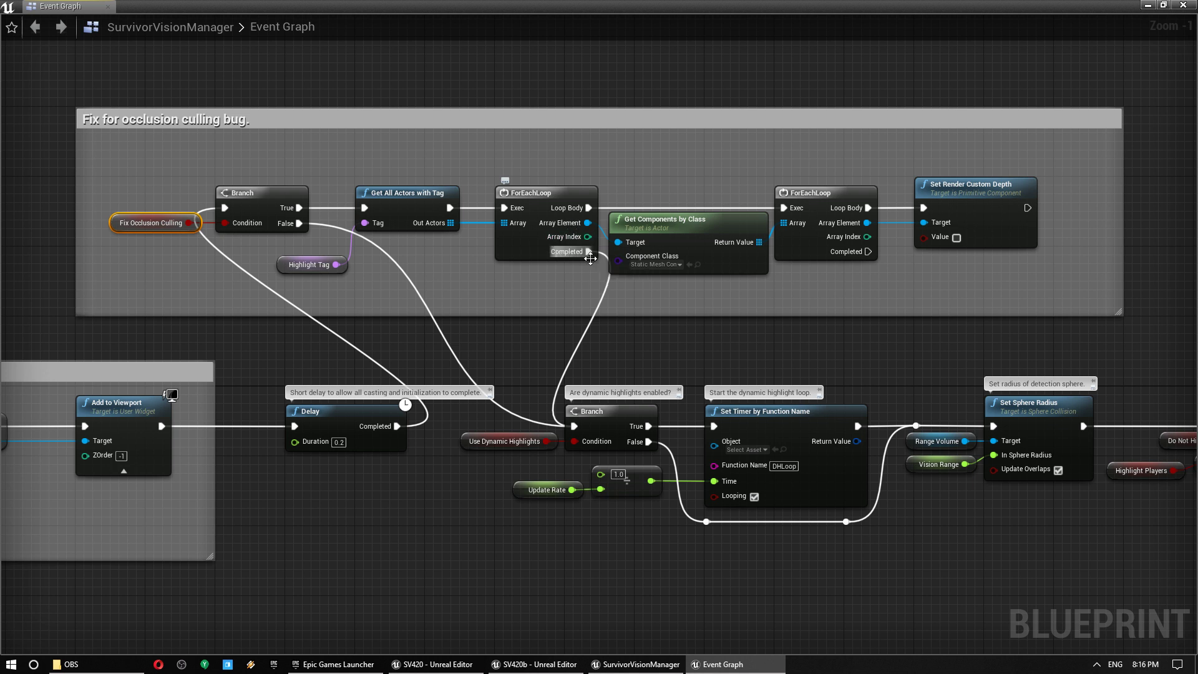
{"action": "mouse_move", "coordinate": [160, 217]}
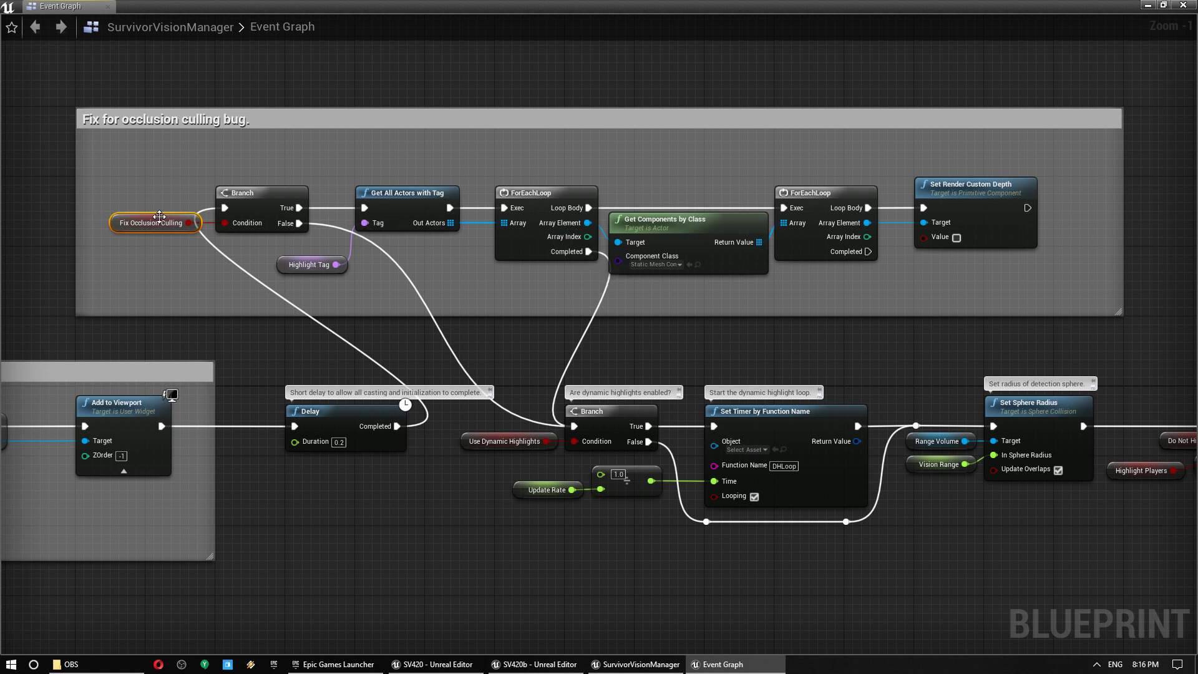
{"action": "mouse_move", "coordinate": [980, 186]}
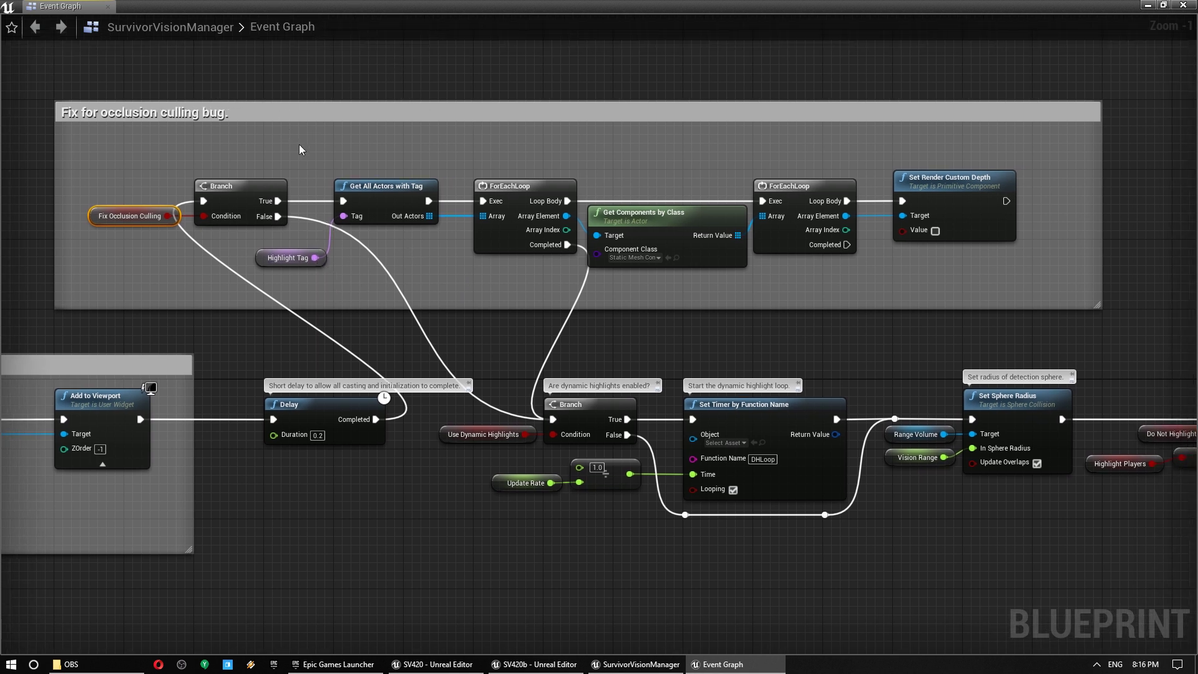
{"action": "mouse_move", "coordinate": [297, 272]}
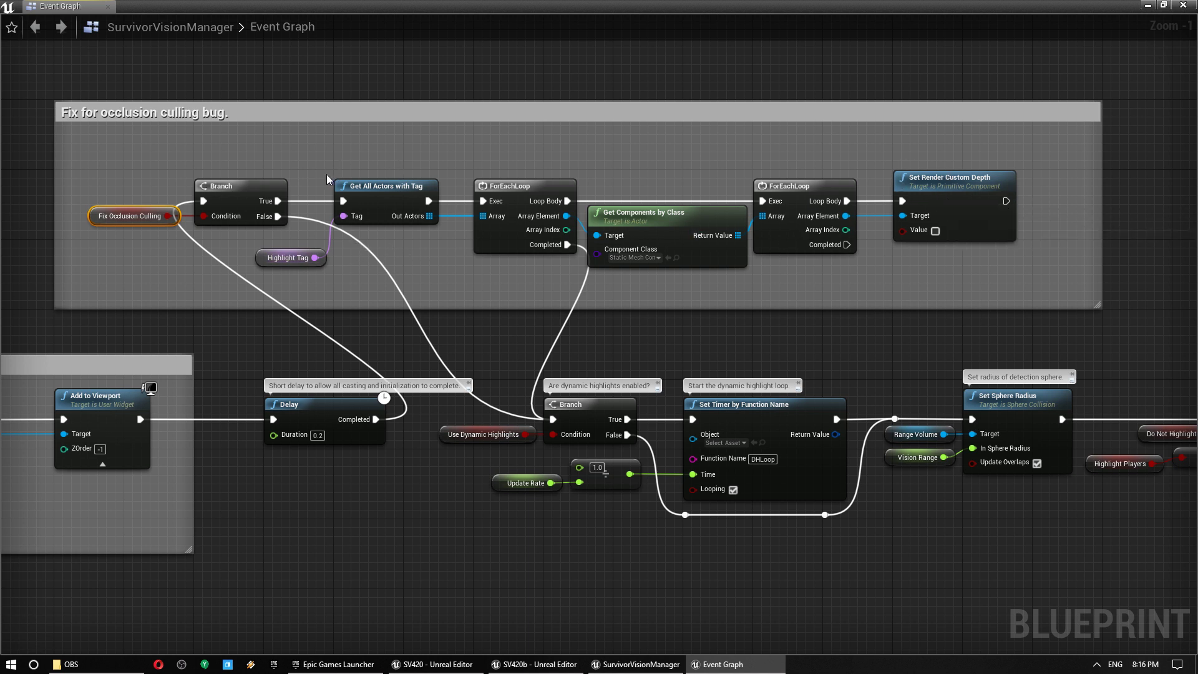
{"action": "left_click_drag", "start_coordinate": [327, 158], "coordinate": [553, 298]}
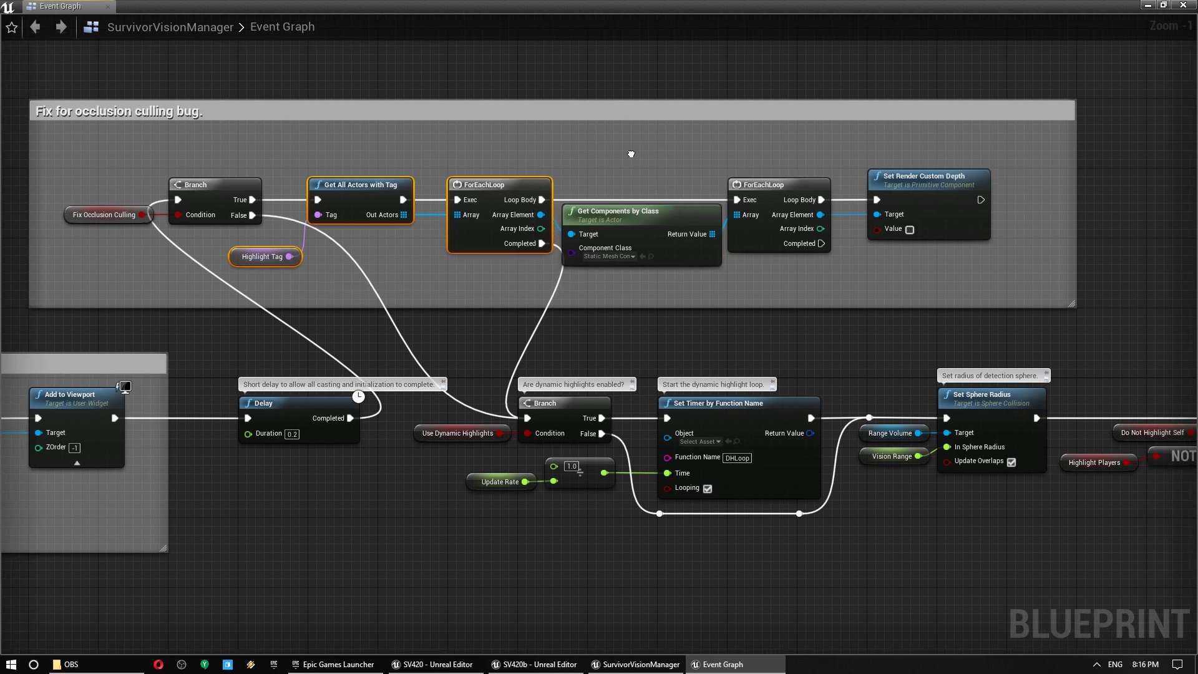
{"action": "scroll", "scroll_direction": "down", "scroll_amount": 3}
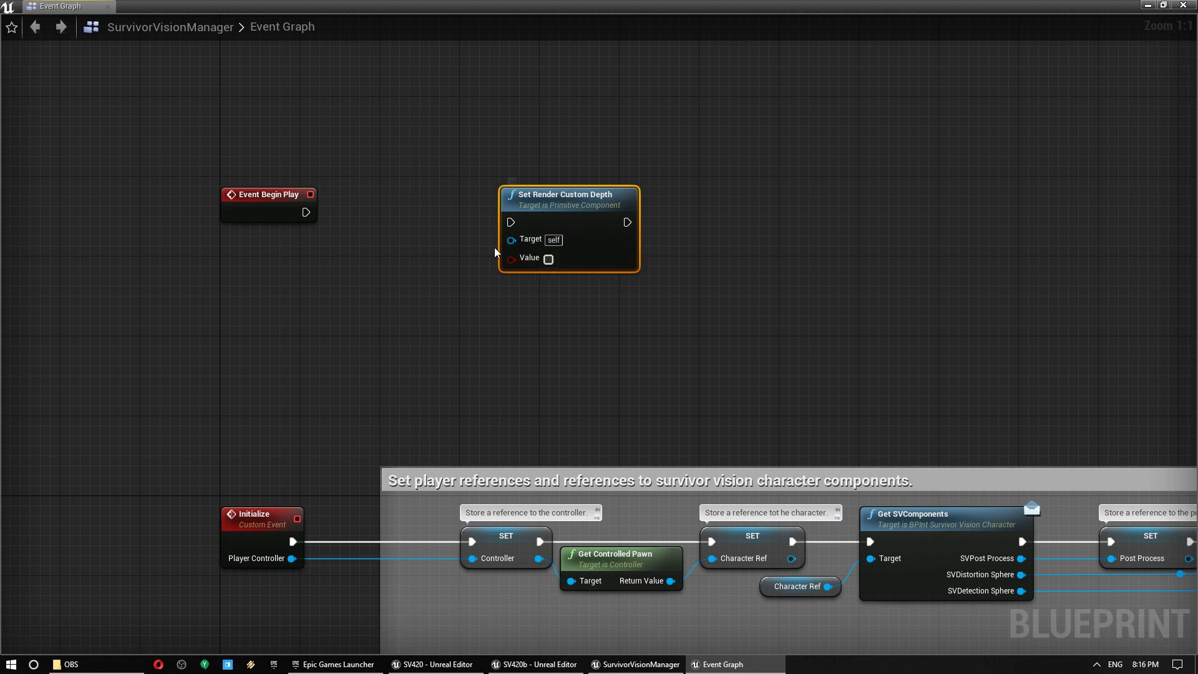
{"action": "mouse_move", "coordinate": [326, 224]}
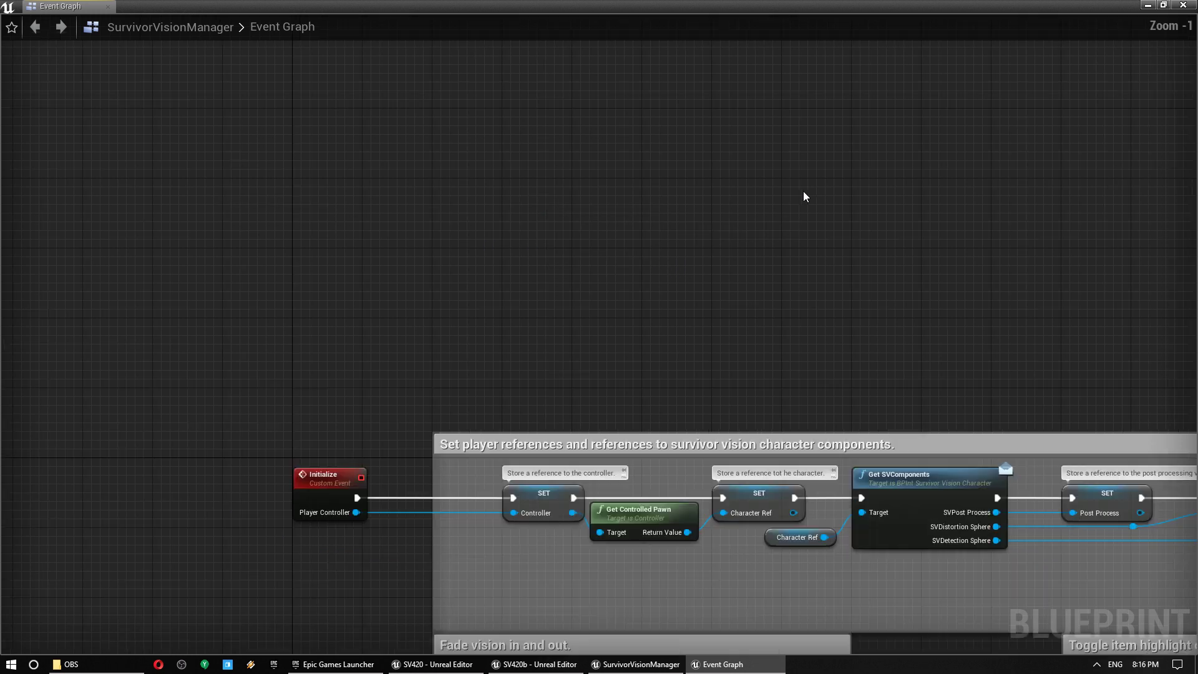
- Zoom out to show the occlusion culling bug-fix group ending in Set Render Custom Depth
{"action": "scroll", "scroll_direction": "down", "scroll_amount": 3}
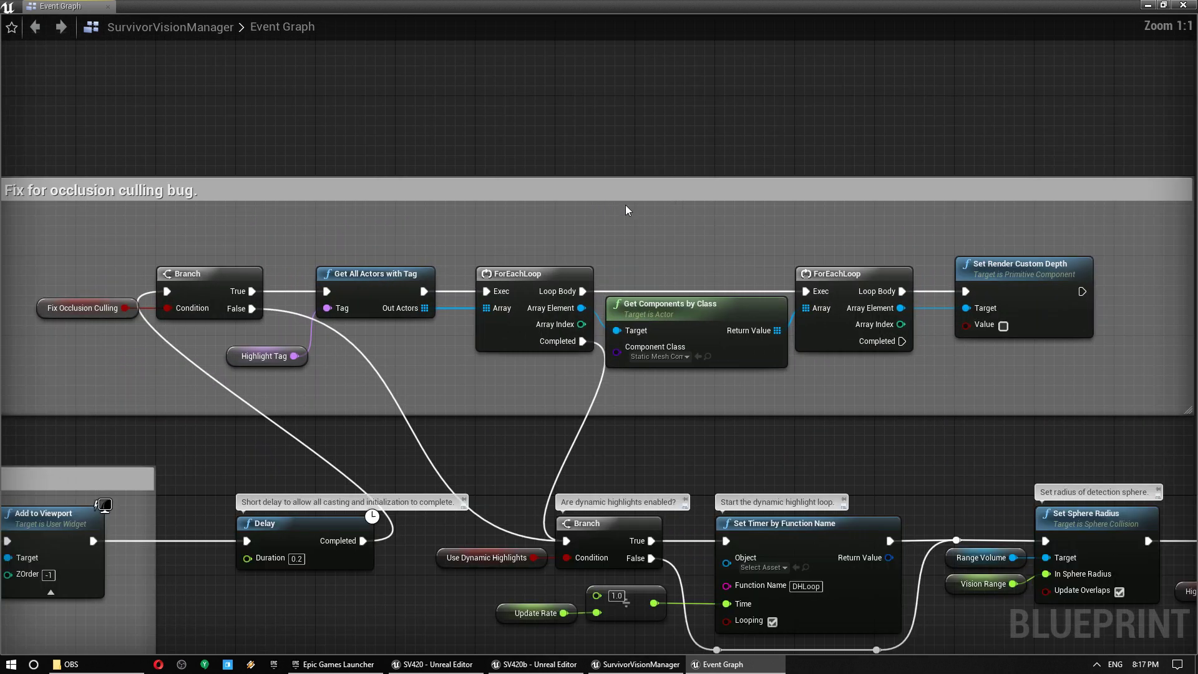
{"action": "mouse_move", "coordinate": [163, 450]}
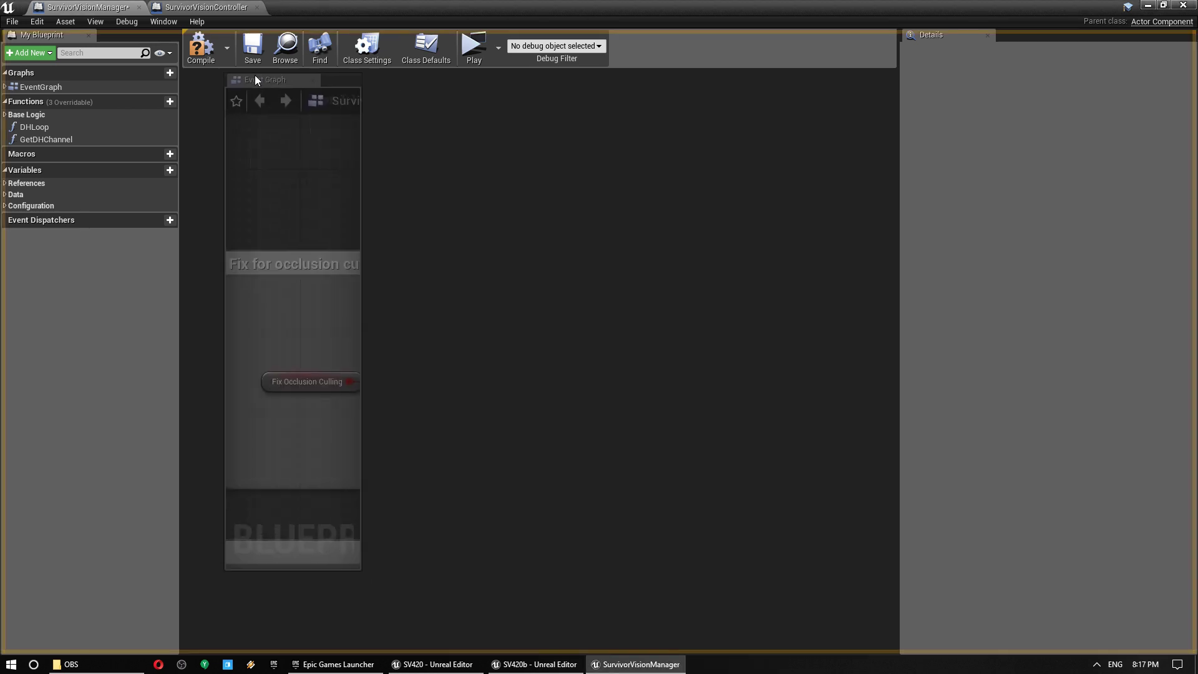
{"action": "left_click_drag", "start_coordinate": [267, 79], "coordinate": [511, 436]}
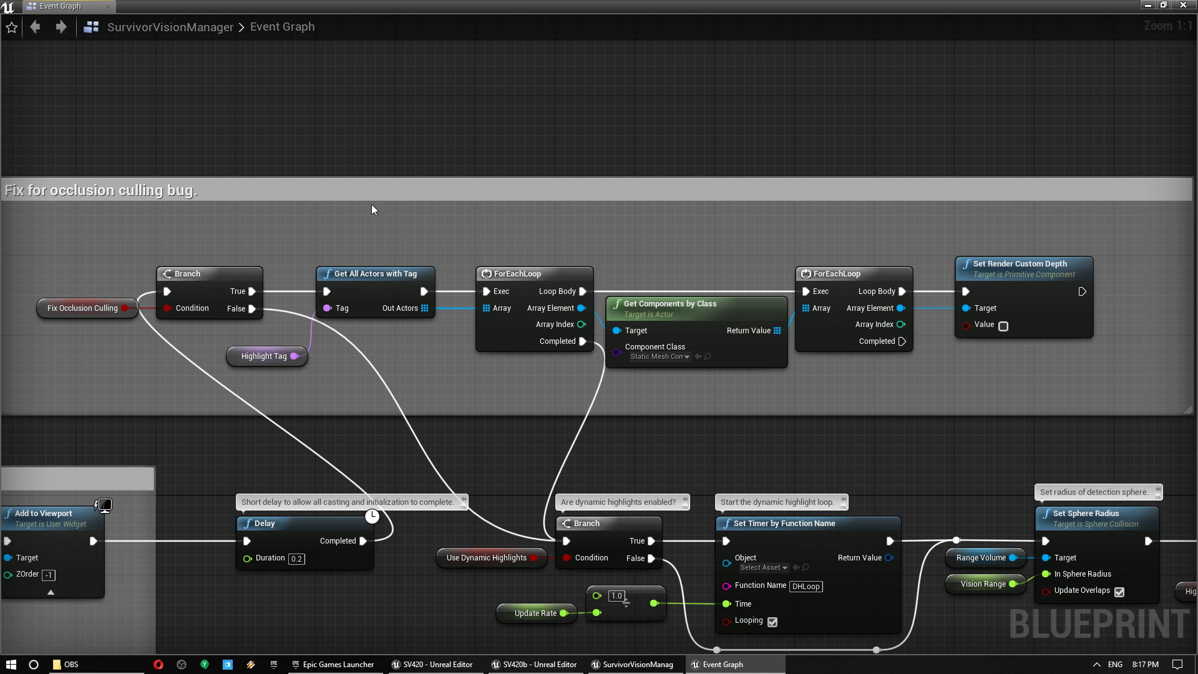
{"action": "mouse_move", "coordinate": [248, 68]}
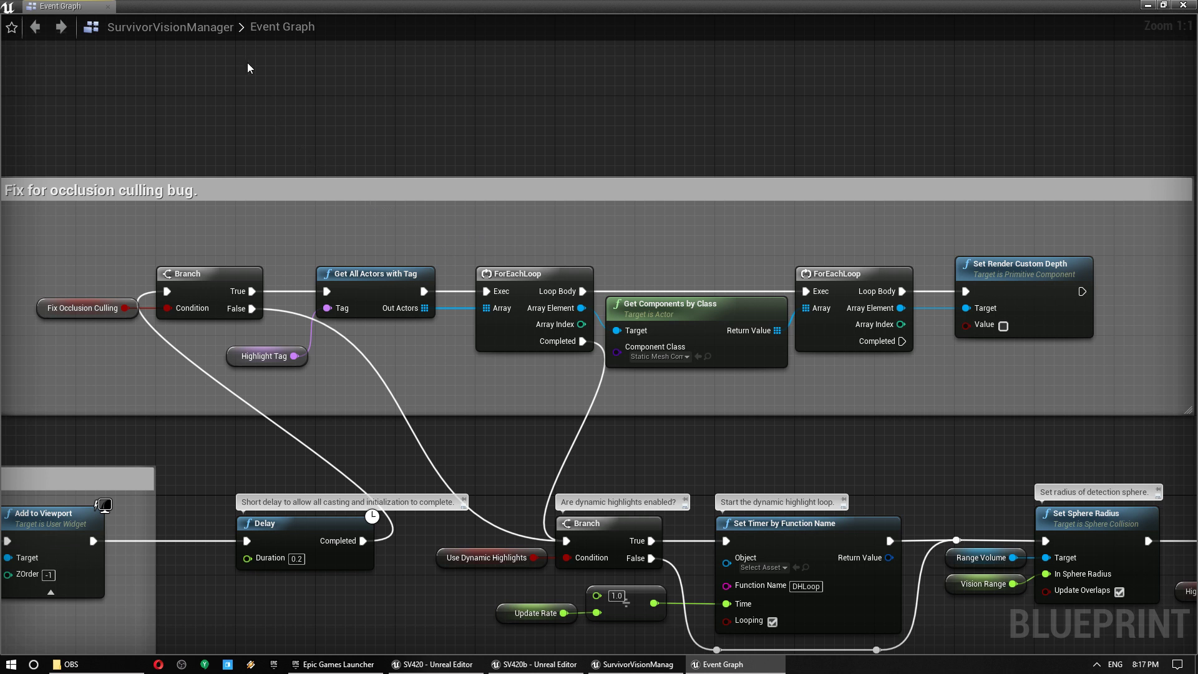
{"action": "mouse_move", "coordinate": [528, 115]}
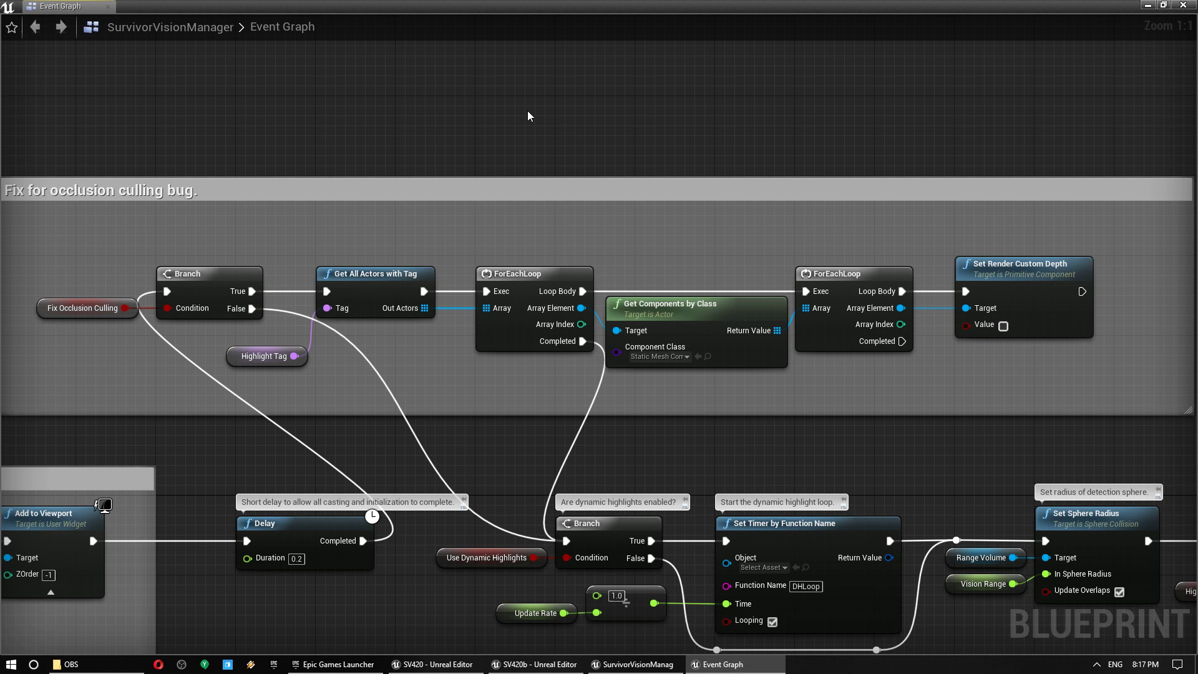